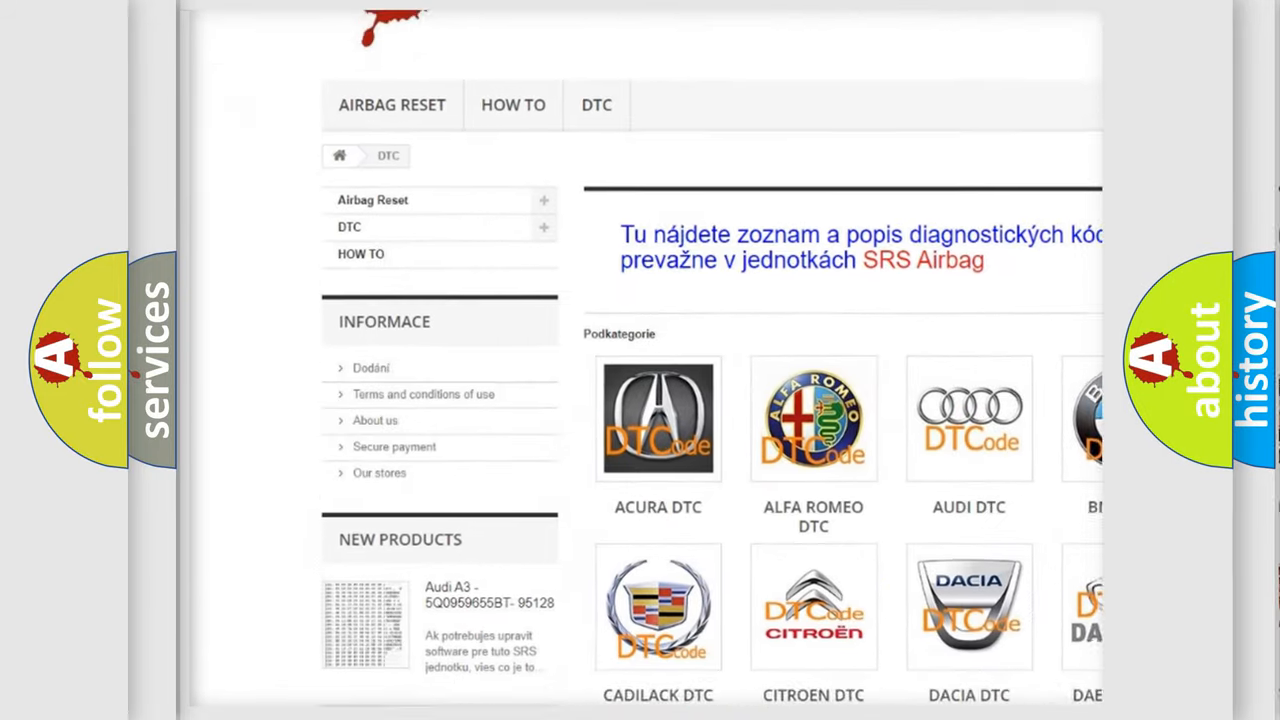
scroll(down, 3)
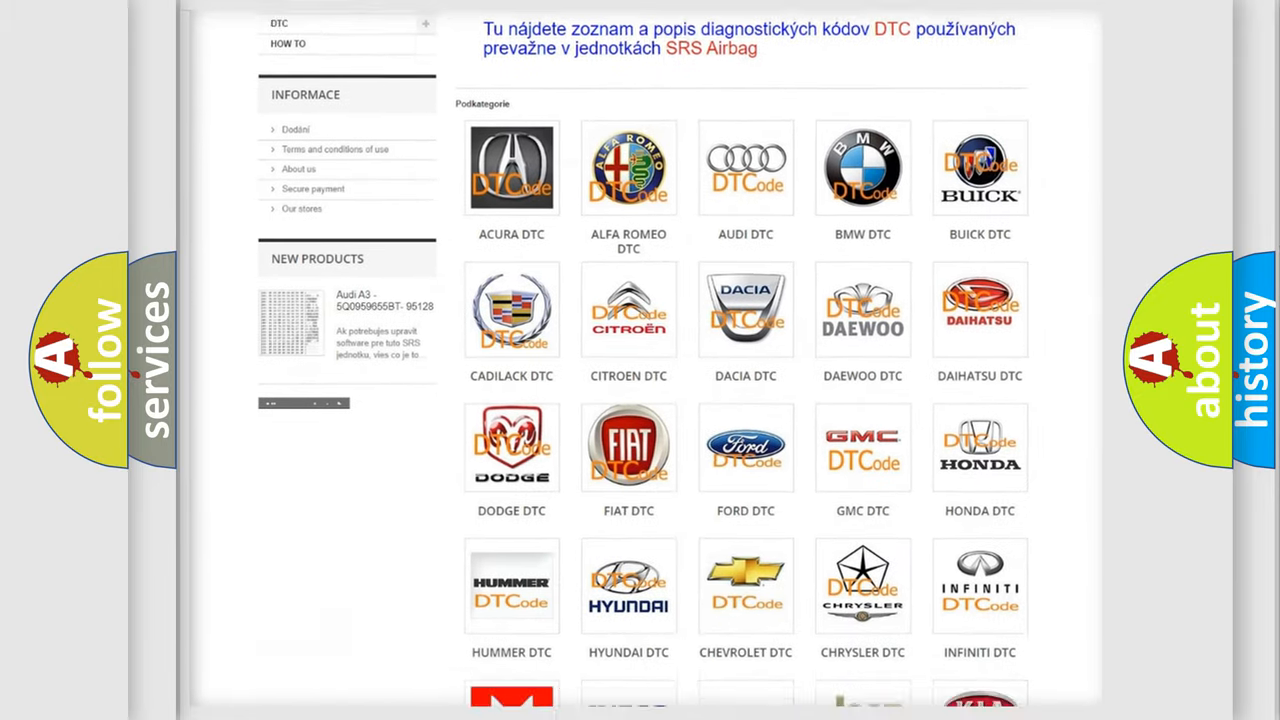
scroll(down, 3)
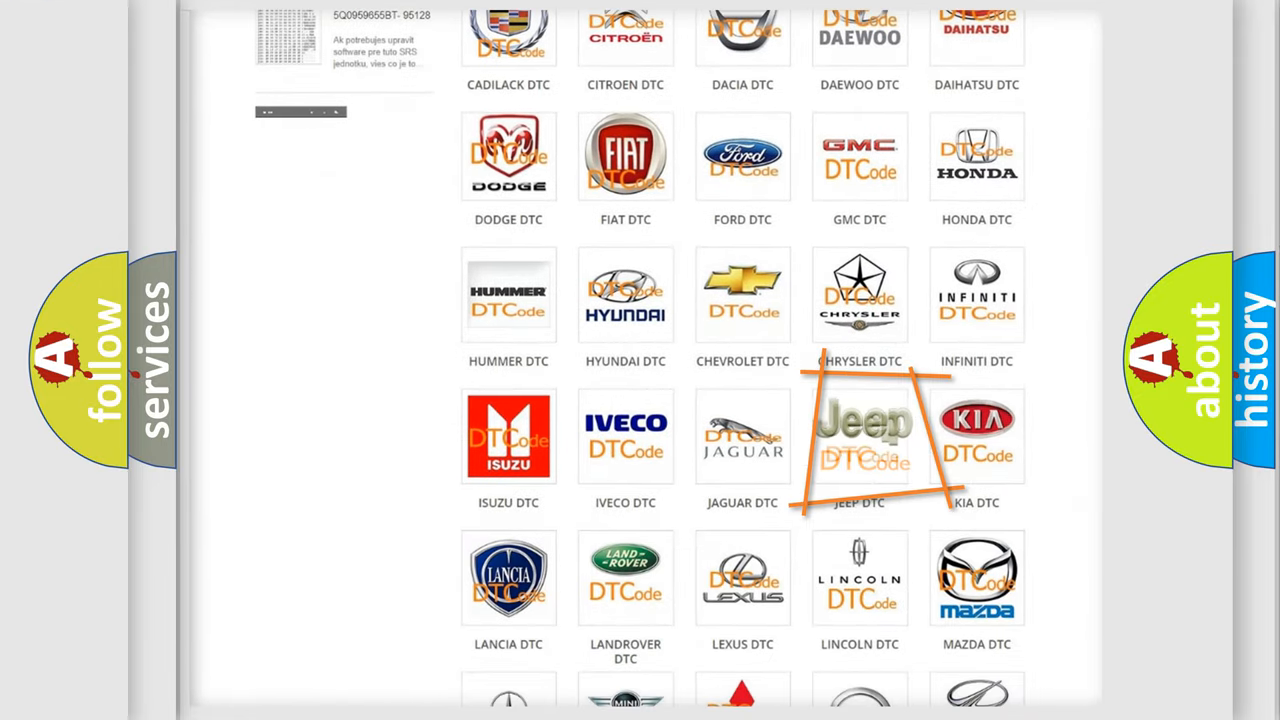